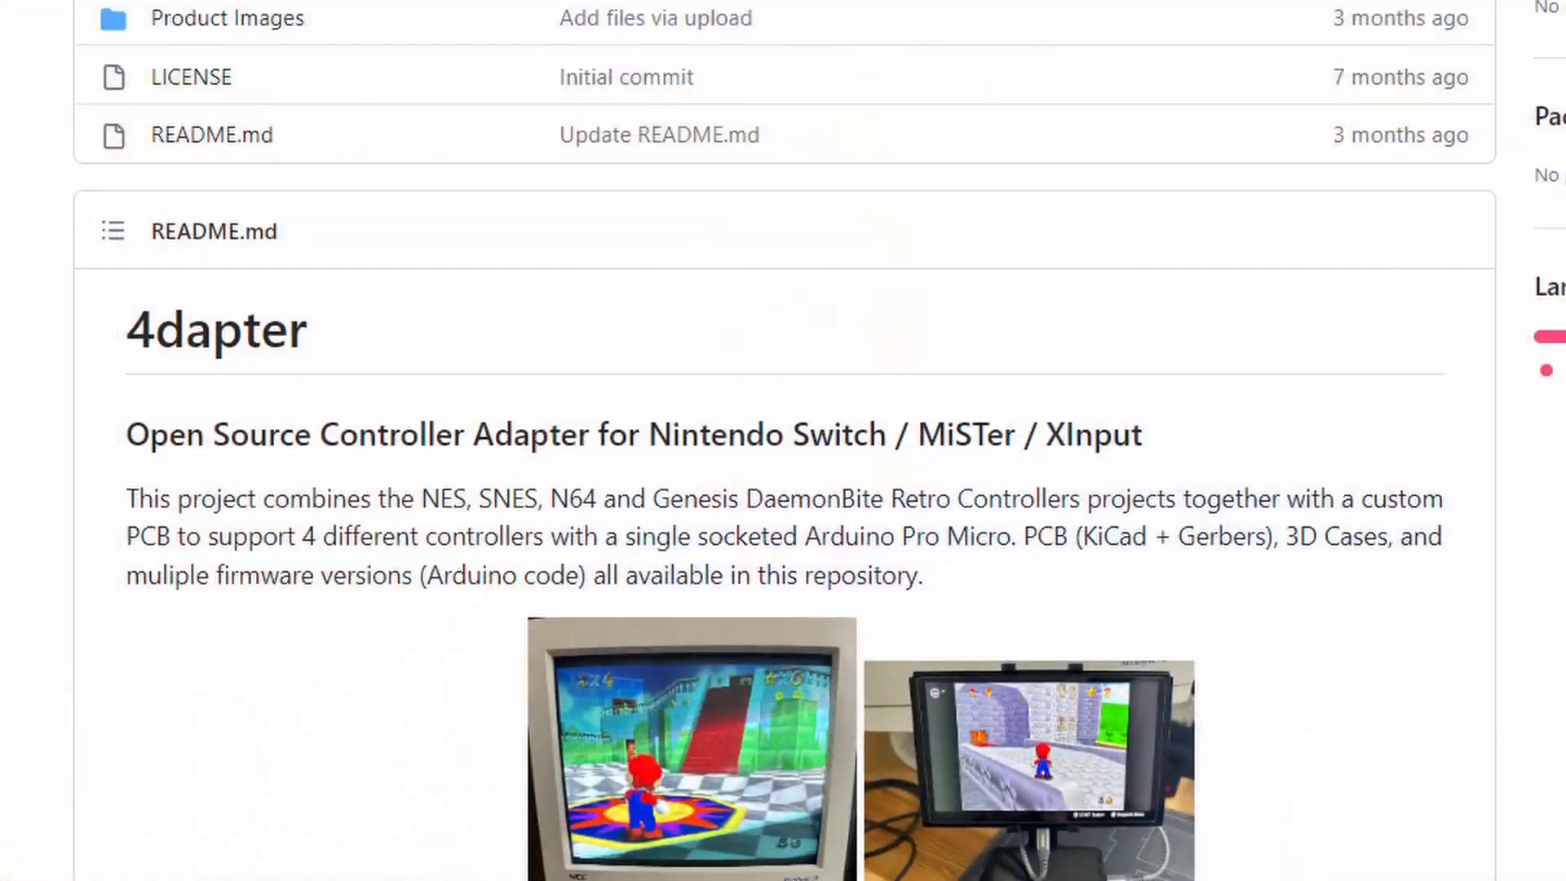
scroll("down", 3)
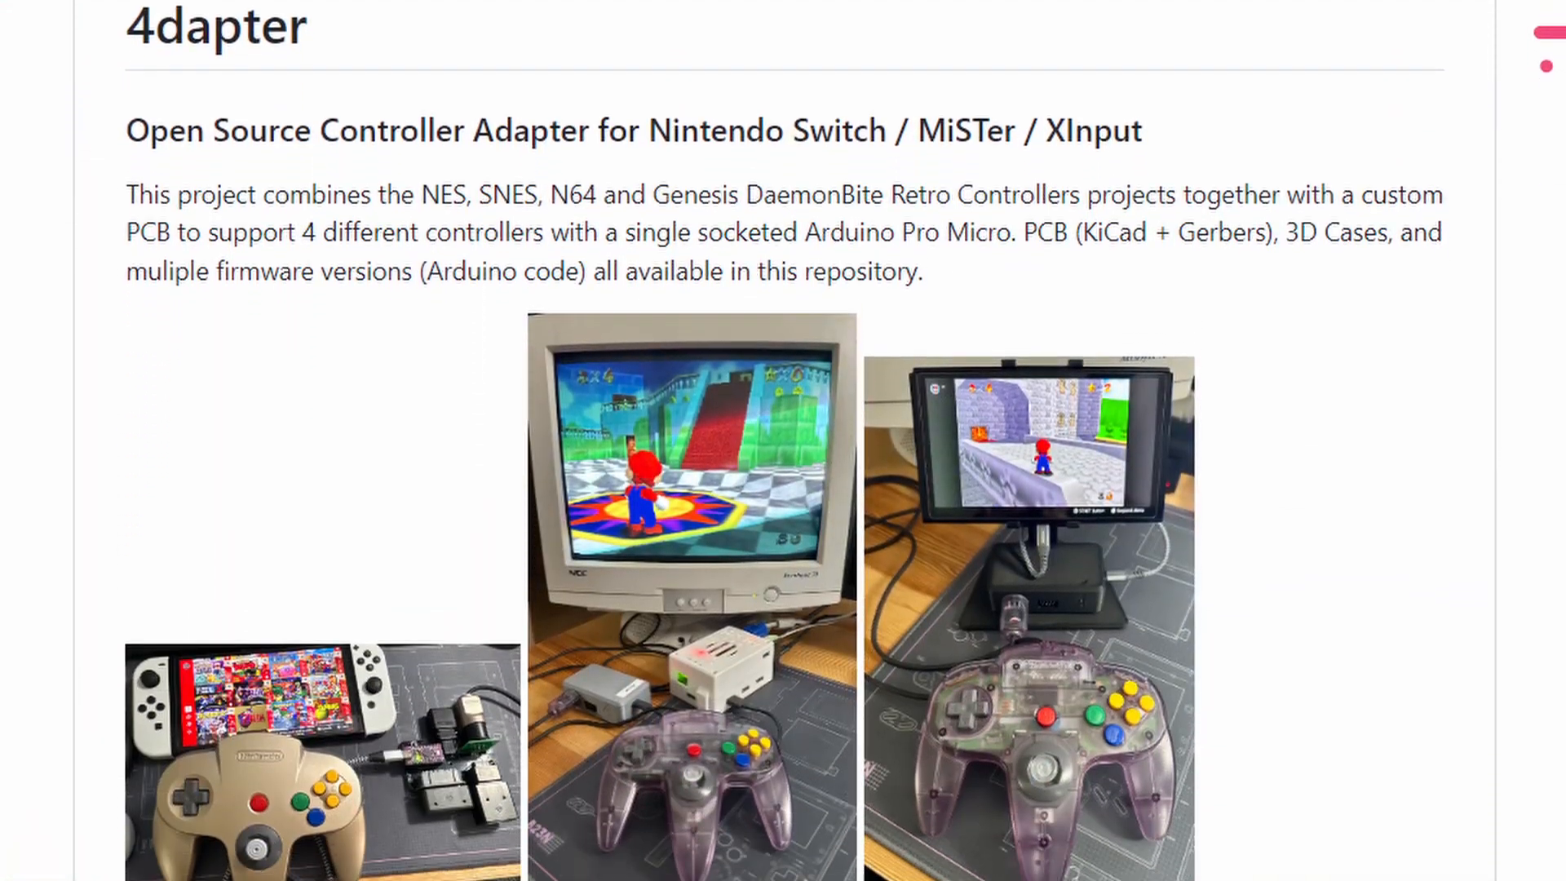
scroll("down", 3)
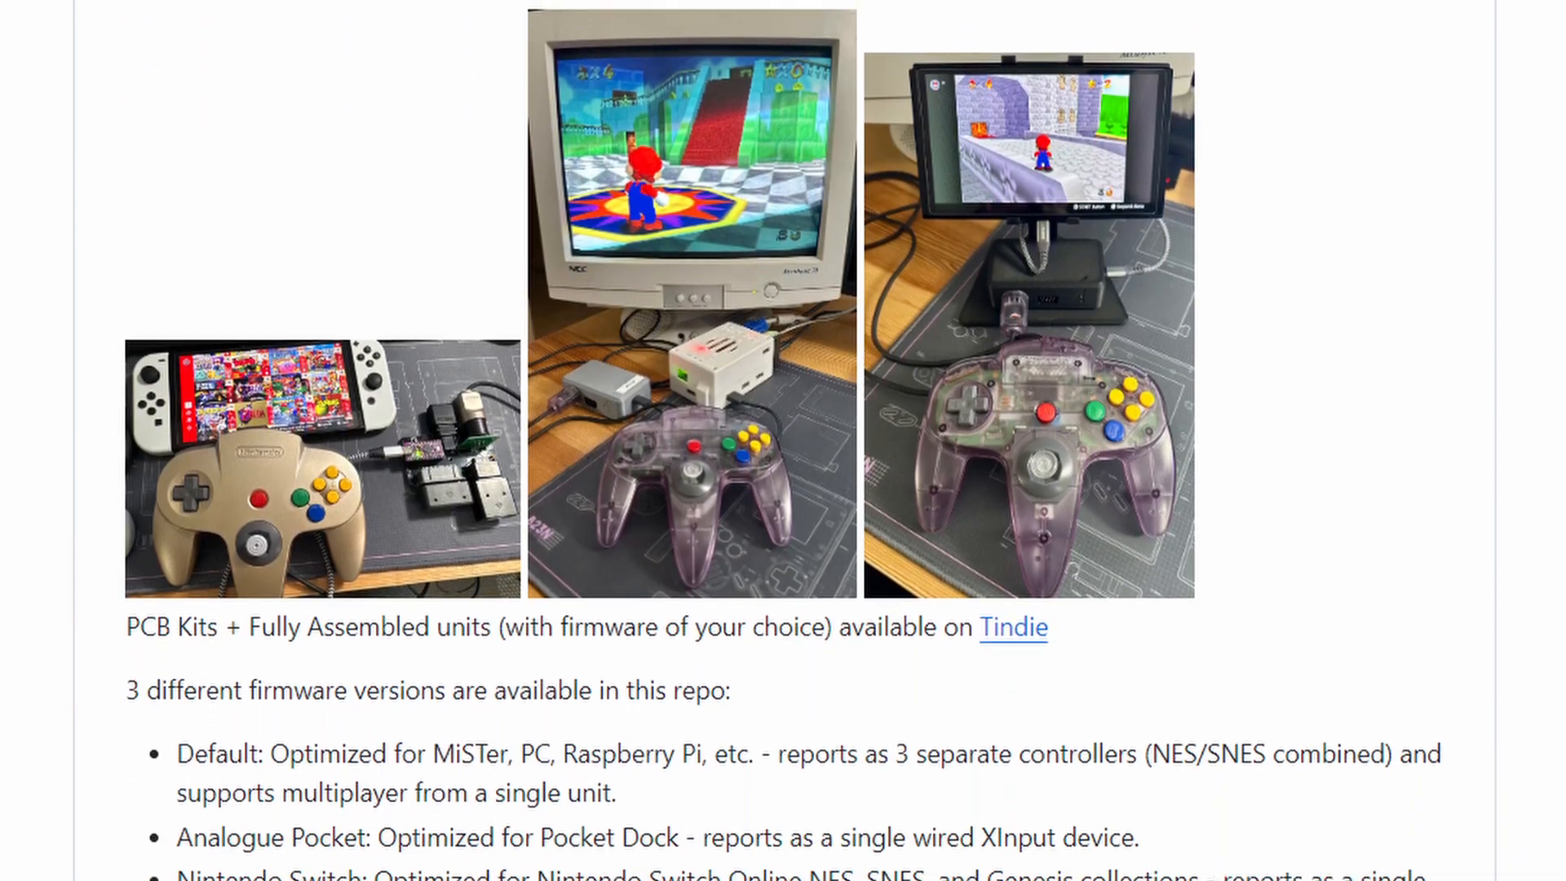
scroll("down", 3)
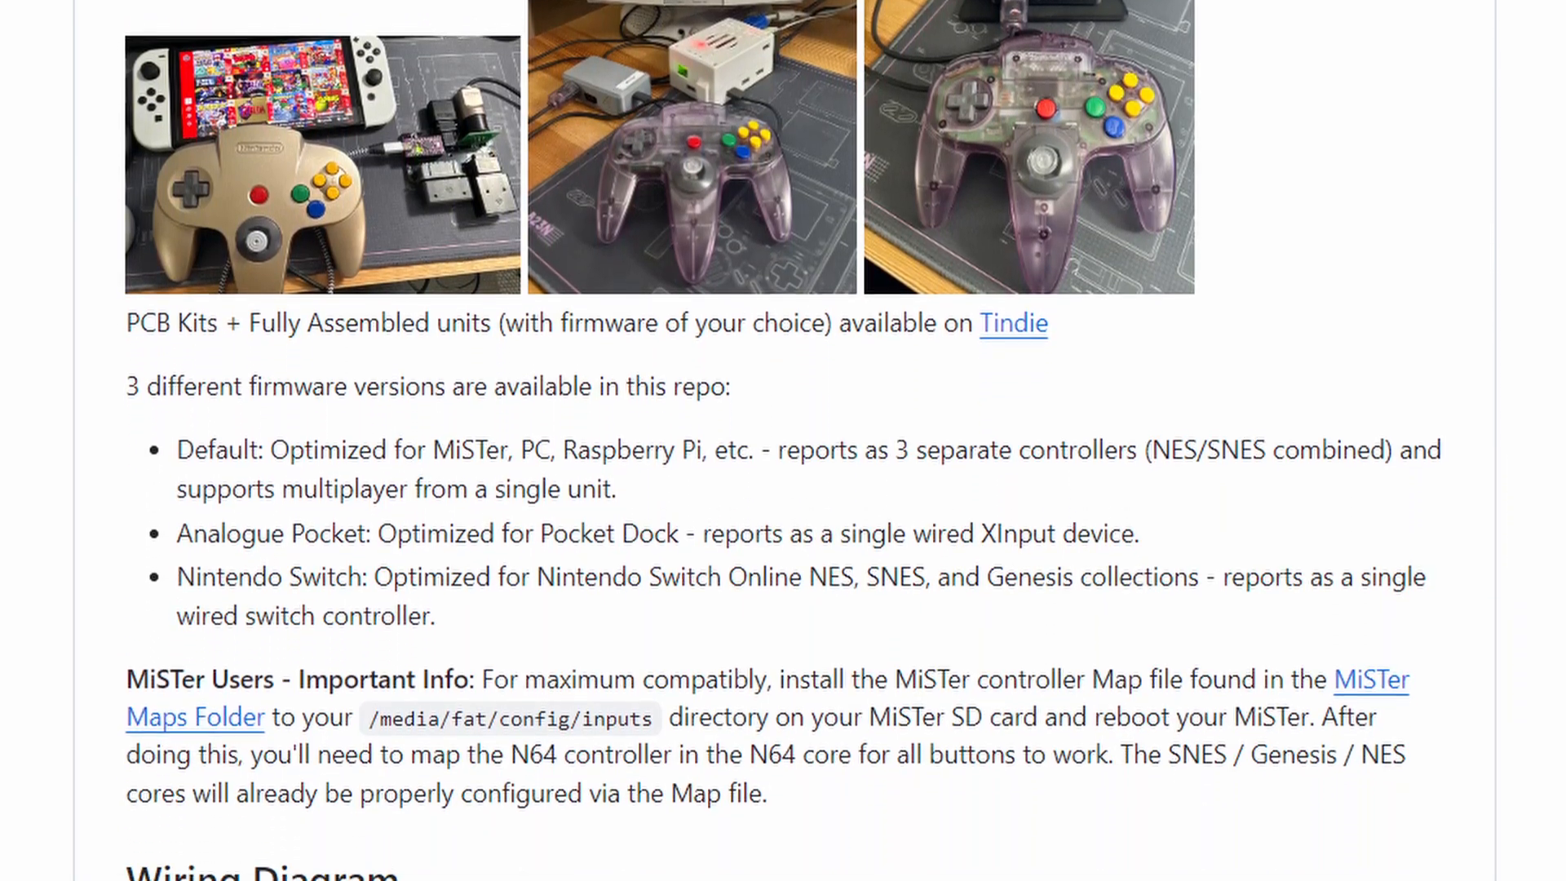
scroll("down", 3)
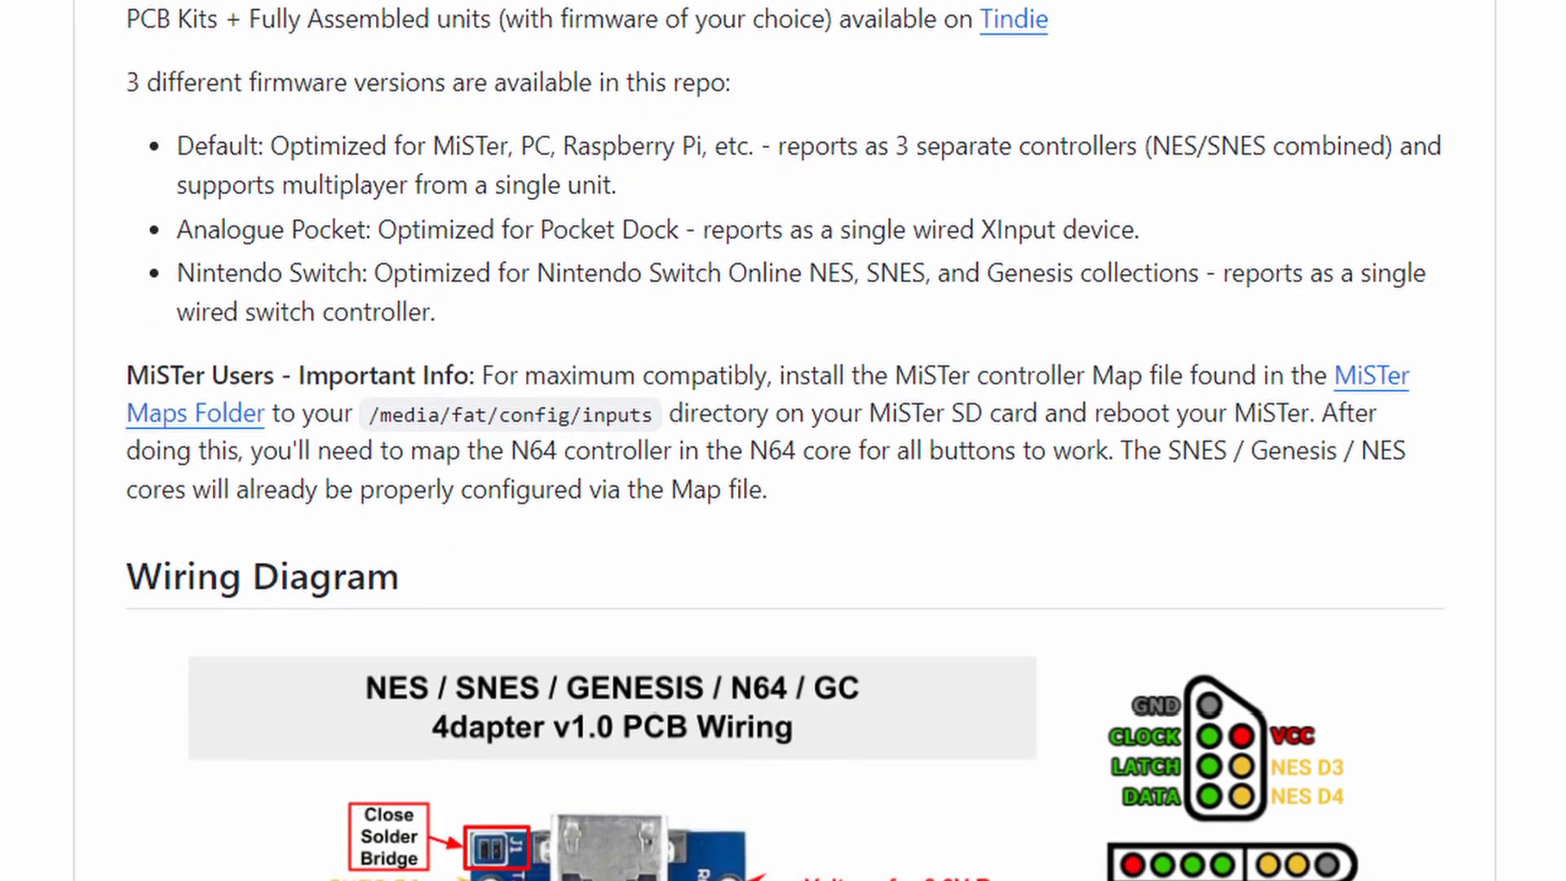
scroll("down", 3)
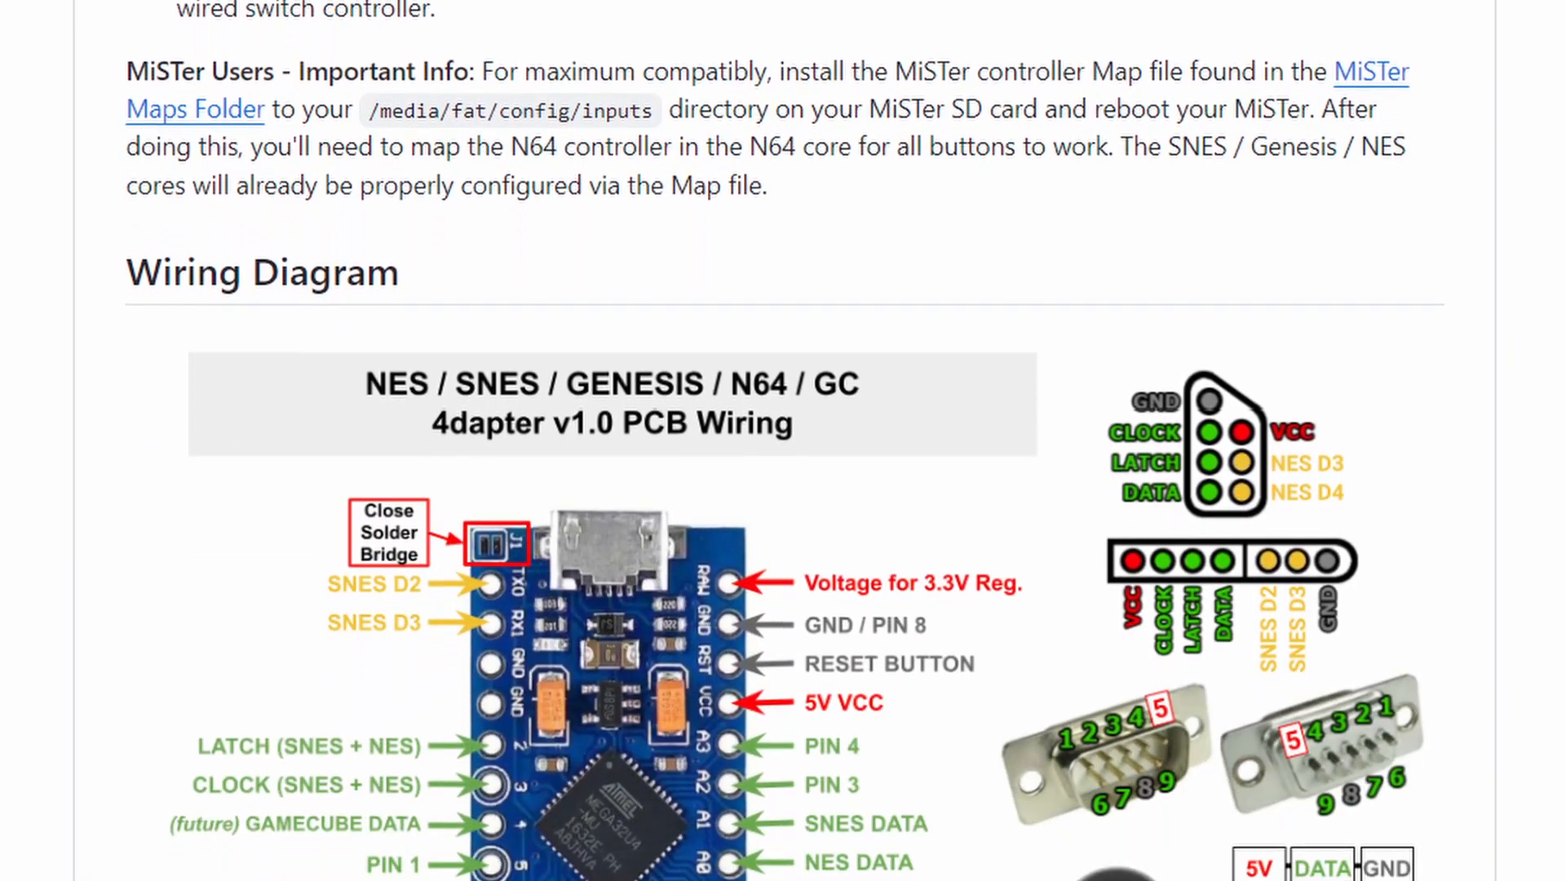